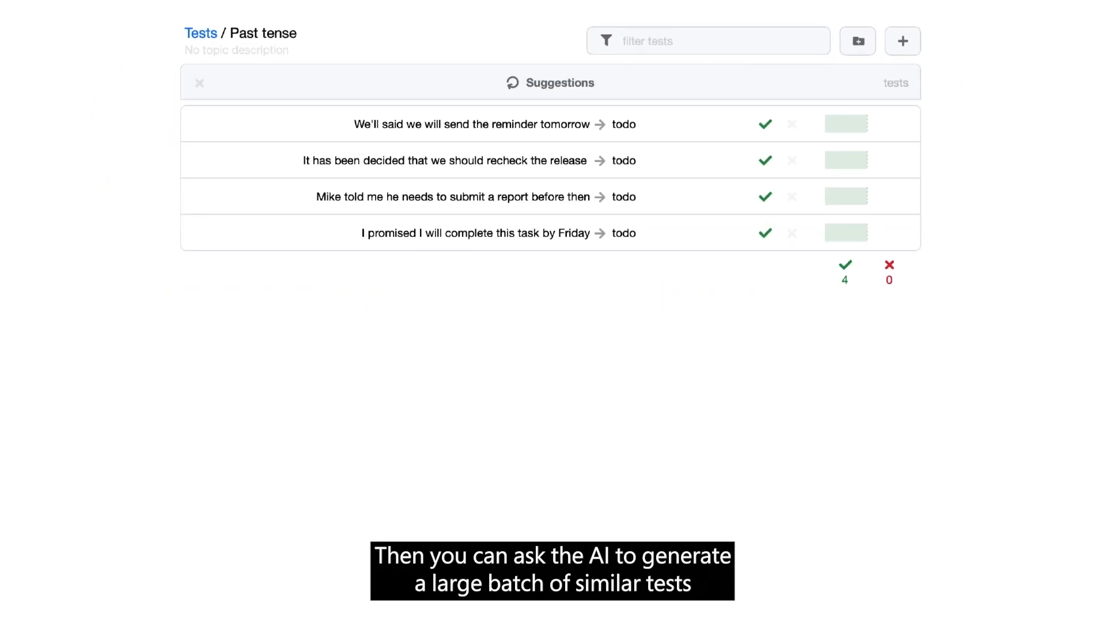
Refresh suggestions twice to list Amended request, Uncompleted actions, Previous request, Past promise and Trivial folders.
click(512, 82)
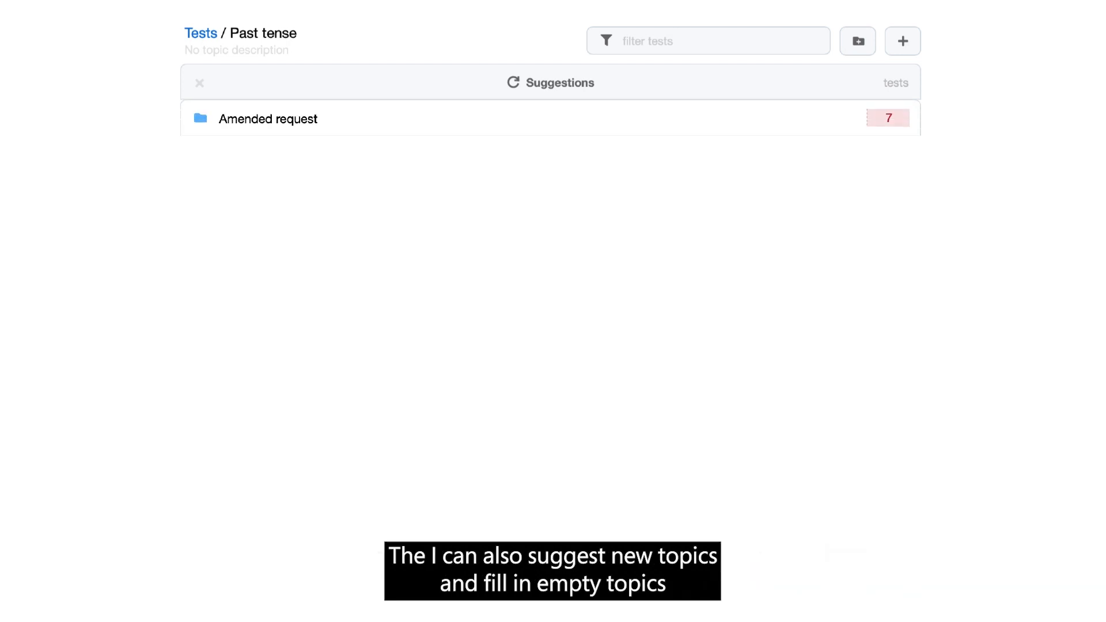
click(513, 82)
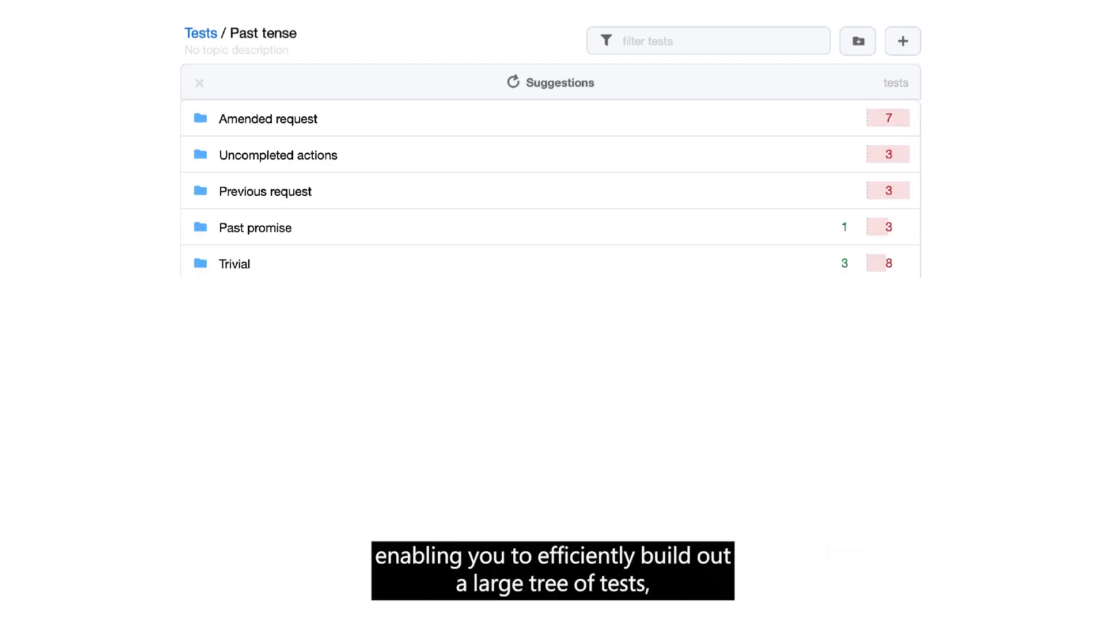